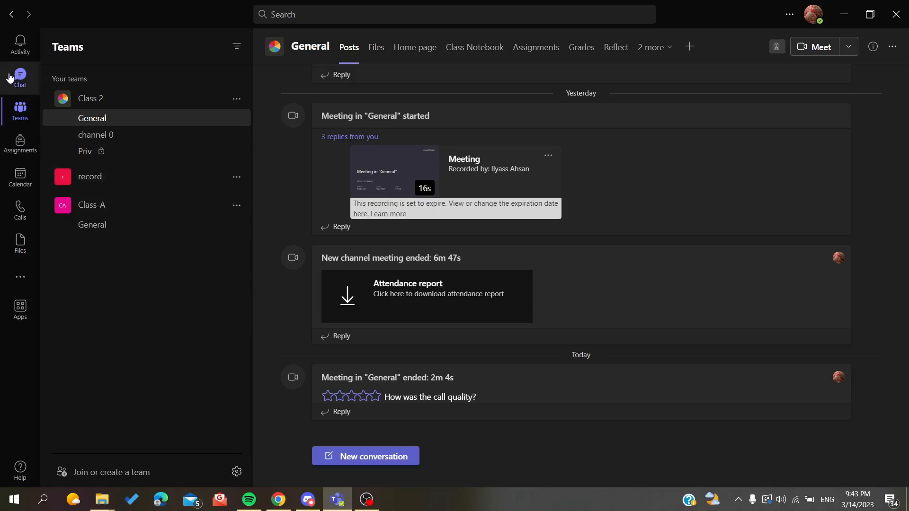
pyautogui.click(20, 75)
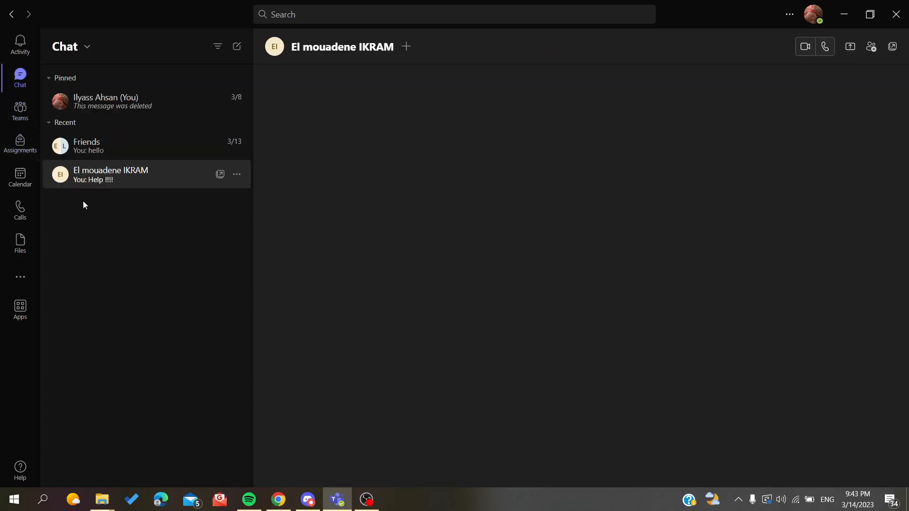
pyautogui.click(111, 174)
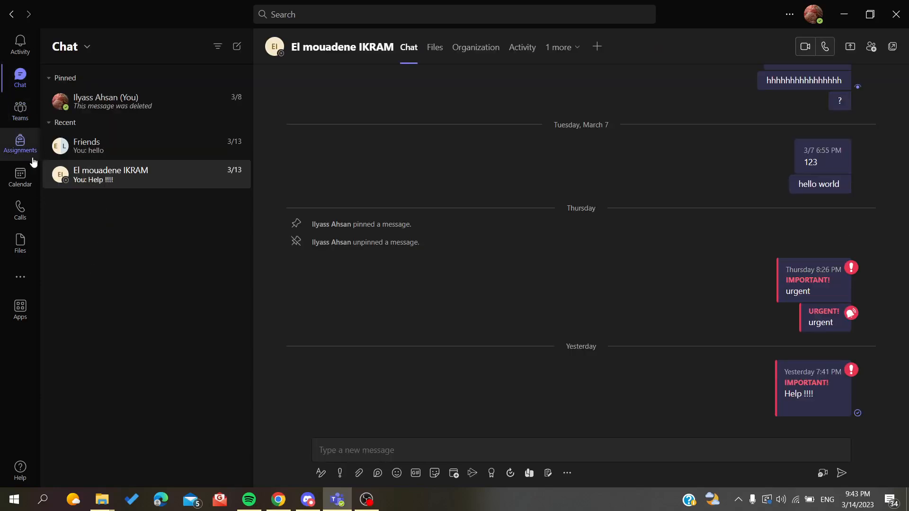
pyautogui.moveTo(83, 203)
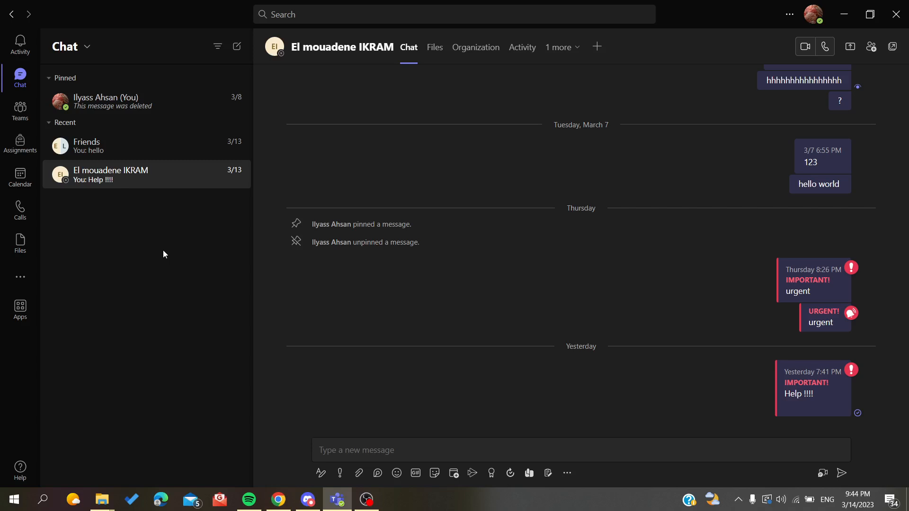
pyautogui.moveTo(20, 109)
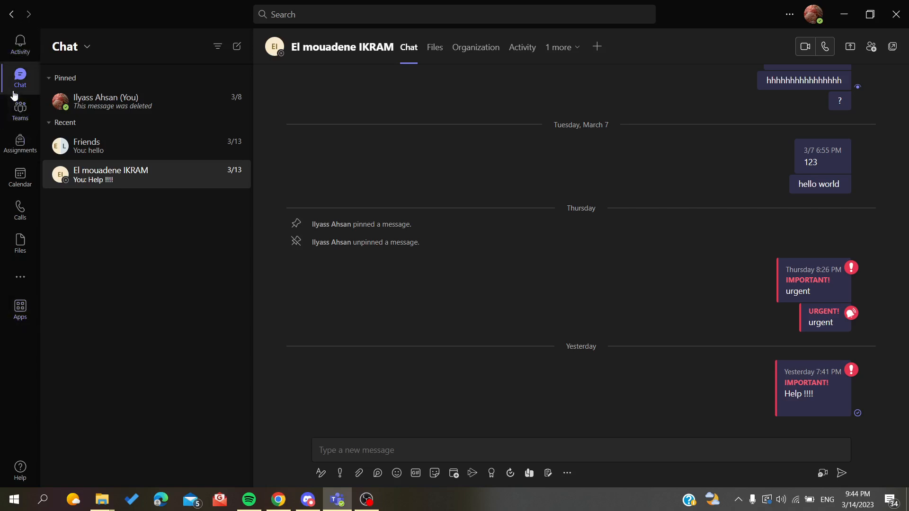
pyautogui.moveTo(20, 110)
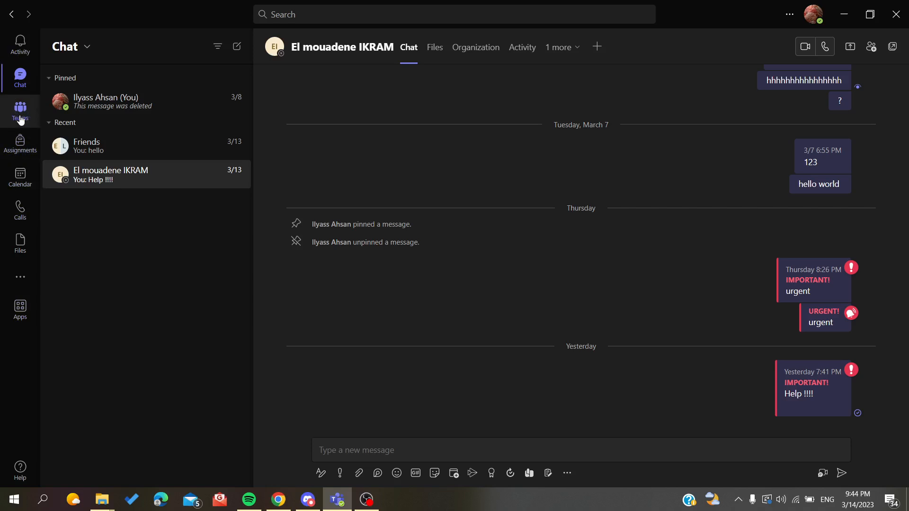
# Step: Return to the Class 2 team's General channel and bring up the team's options menu
pyautogui.click(20, 109)
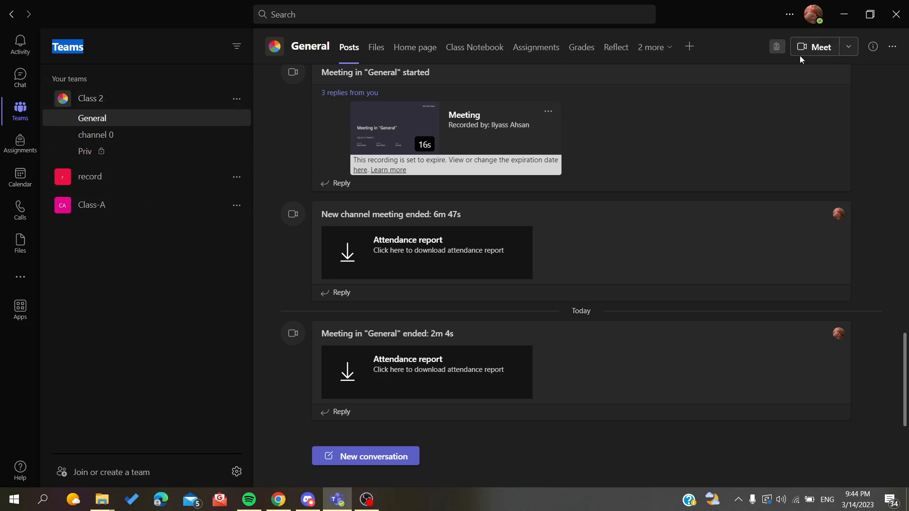
pyautogui.click(894, 46)
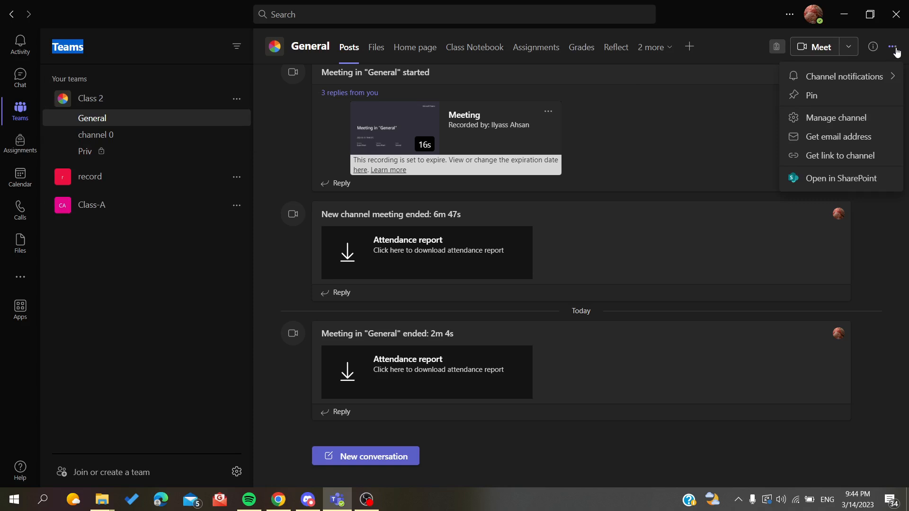
pyautogui.moveTo(834, 118)
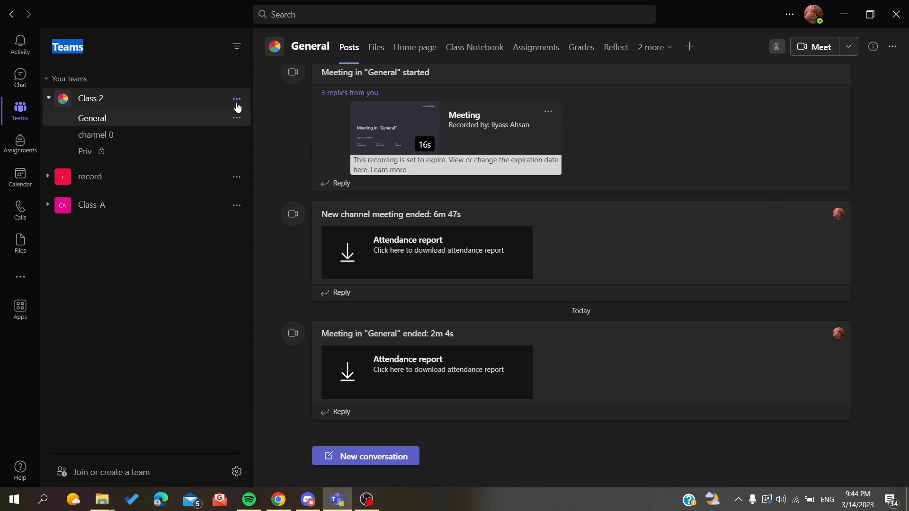
pyautogui.click(236, 99)
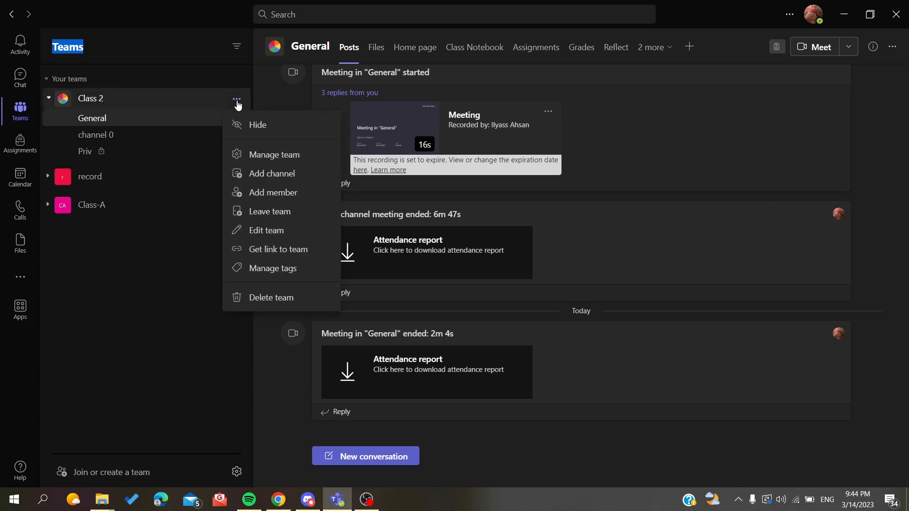
# Step: Start adding members to Class 2 on the Students tab, with the search box focused
pyautogui.click(258, 197)
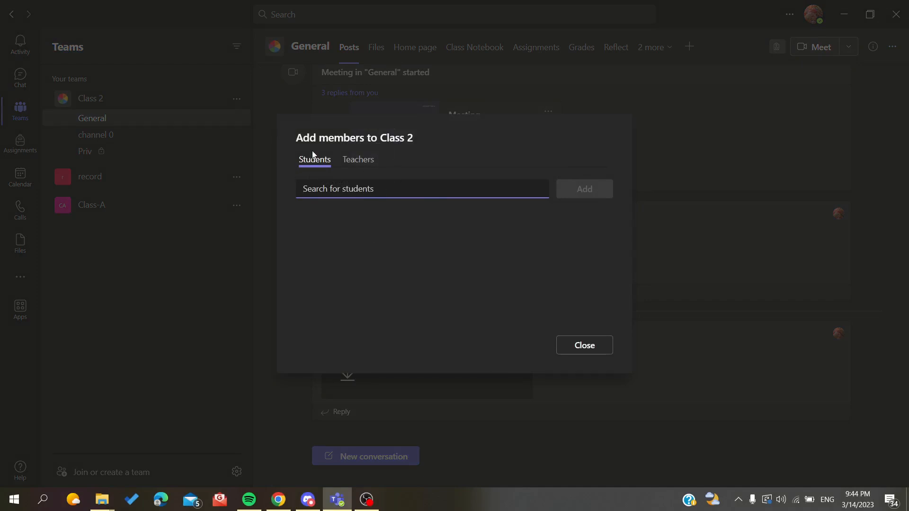
pyautogui.moveTo(309, 165)
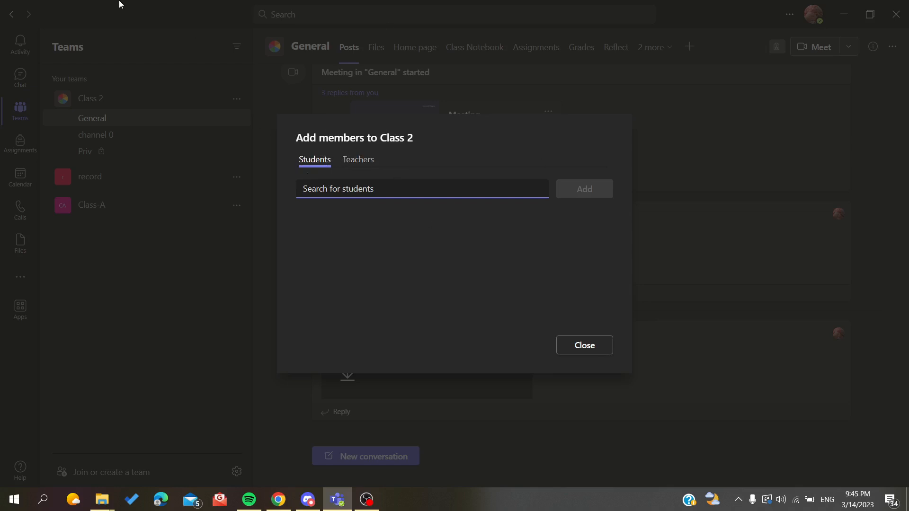
pyautogui.moveTo(315, 159)
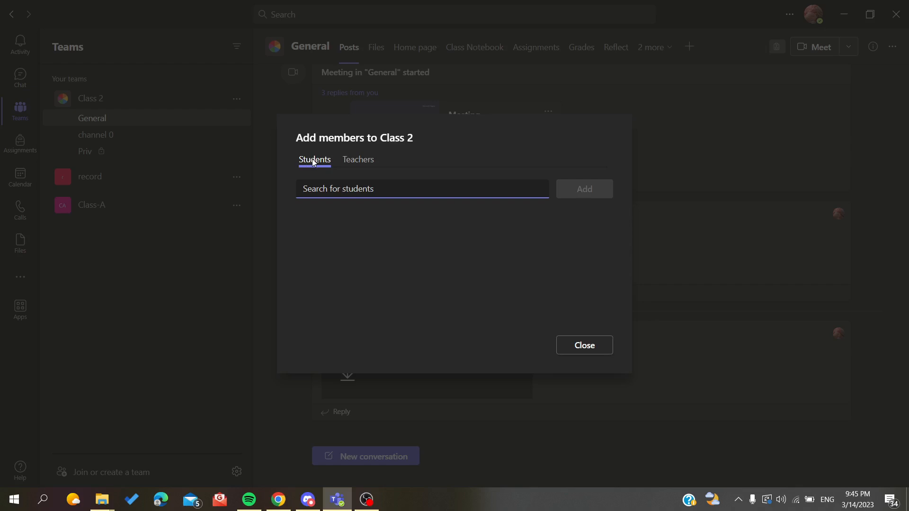
pyautogui.click(422, 189)
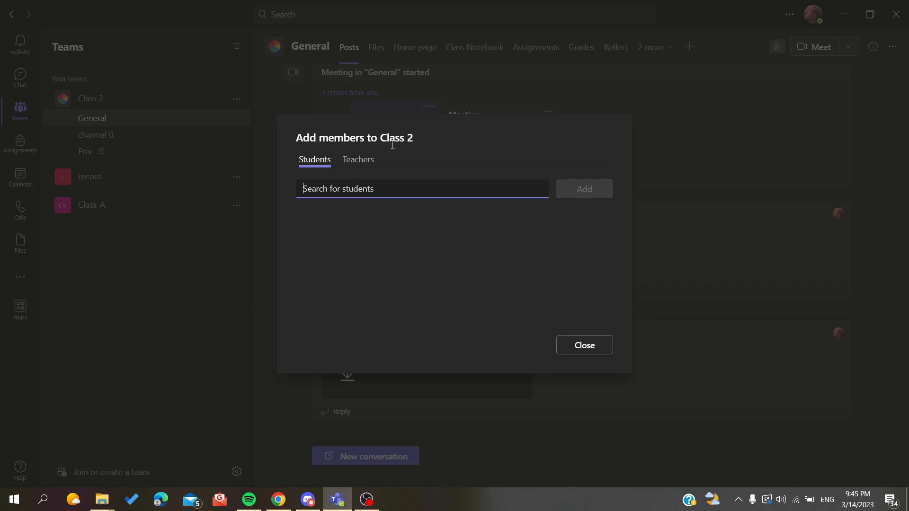
pyautogui.click(358, 159)
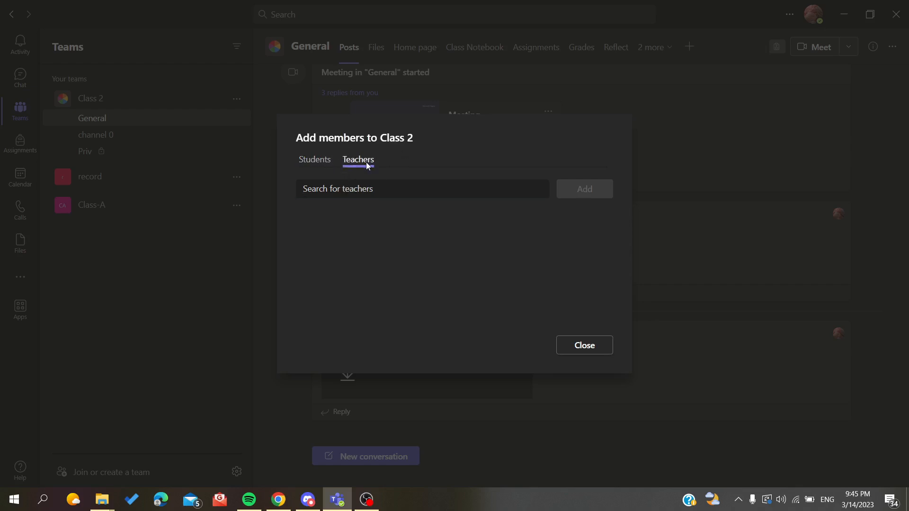
pyautogui.click(314, 160)
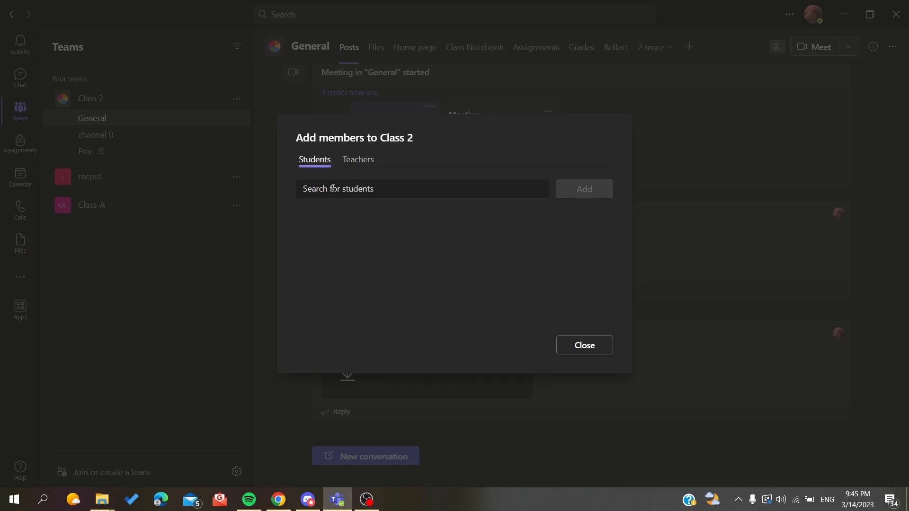
pyautogui.click(422, 188)
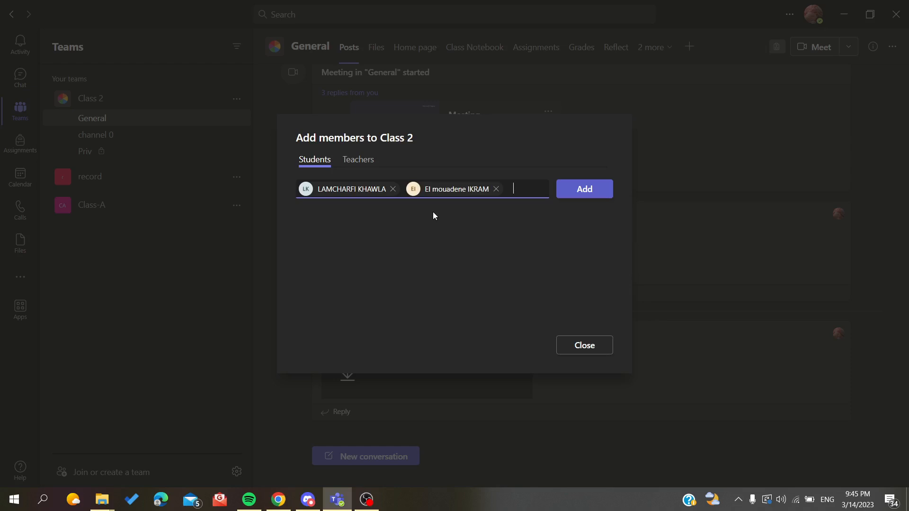
pyautogui.write('@')
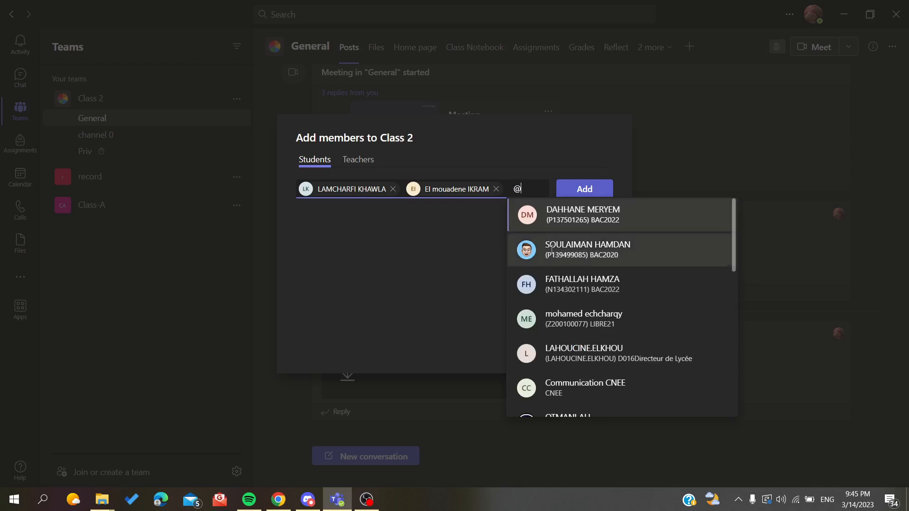
pyautogui.click(586, 249)
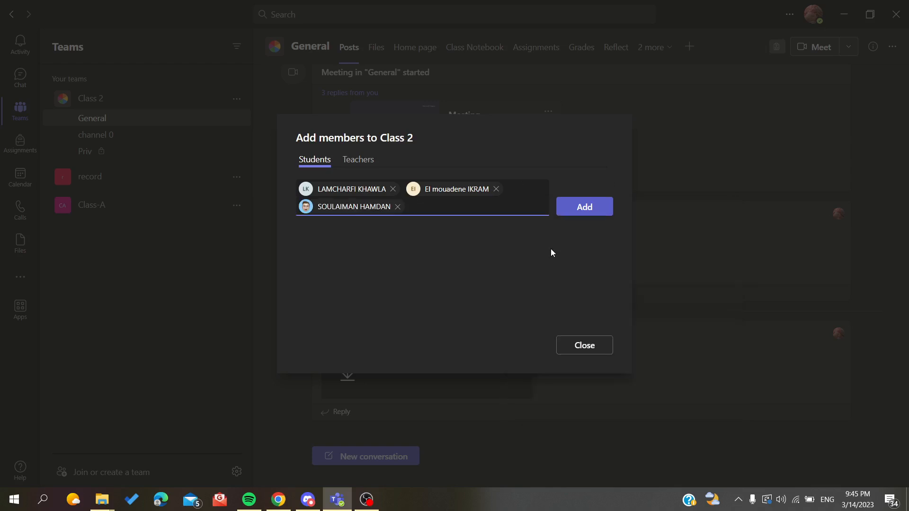
# Step: Enter the guest email beginning 'example.example@' and add it as a guest member
pyautogui.write('example')
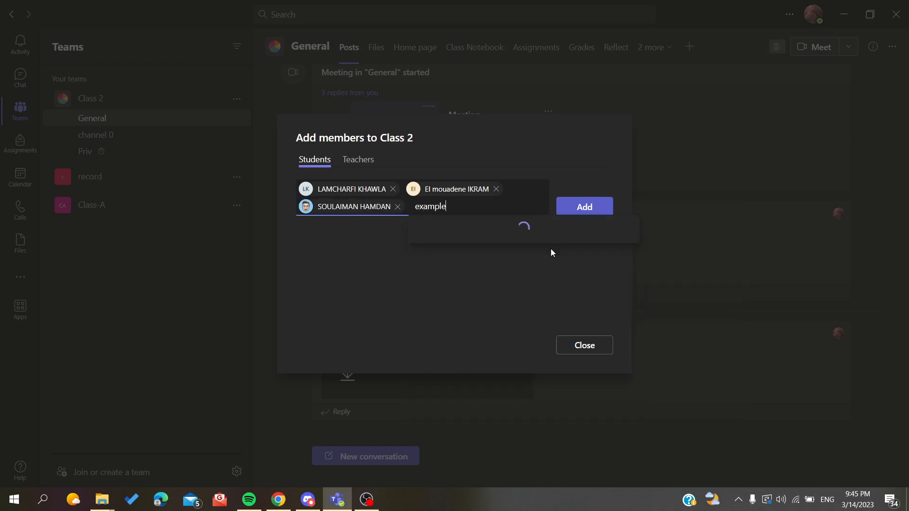
pyautogui.write('.exa')
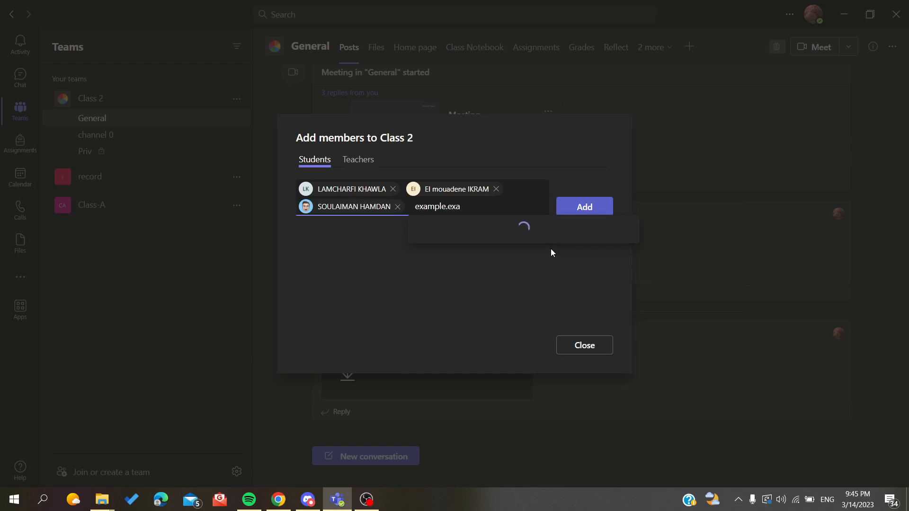
pyautogui.write('ple@')
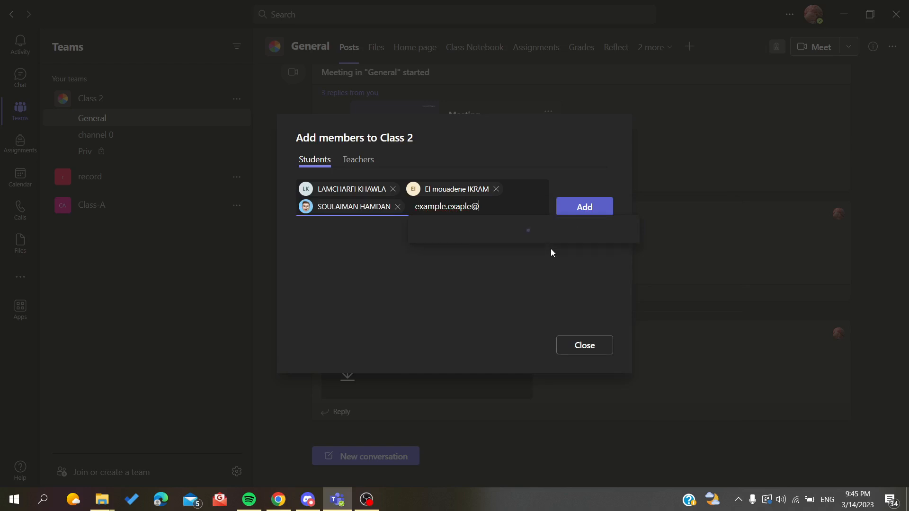
pyautogui.press('Backspace')
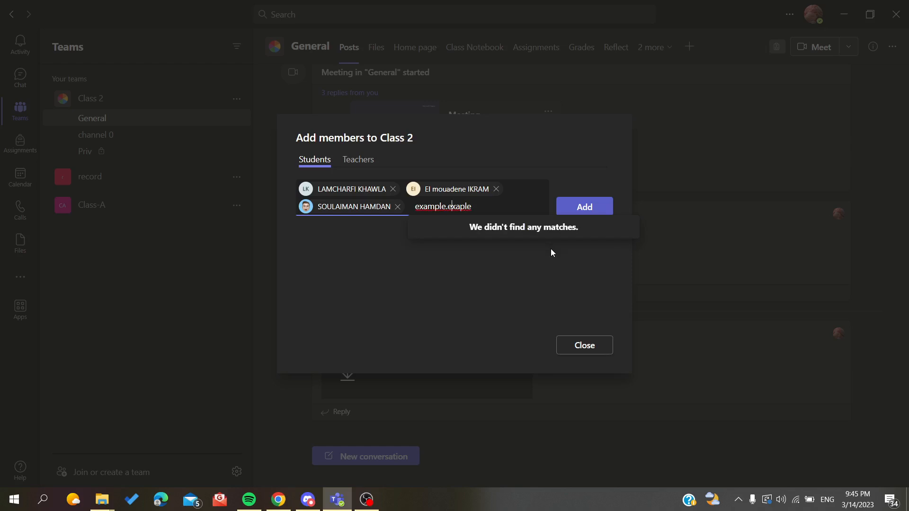
pyautogui.write('@')
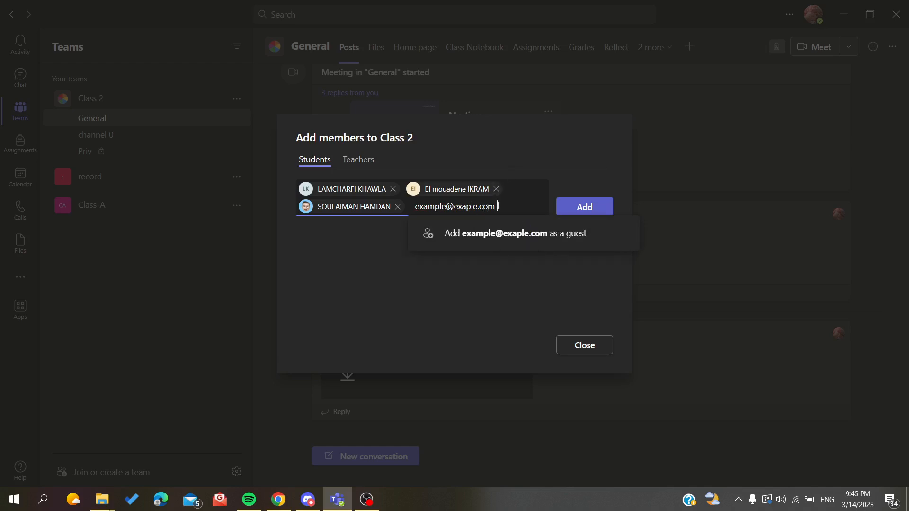
pyautogui.click(514, 233)
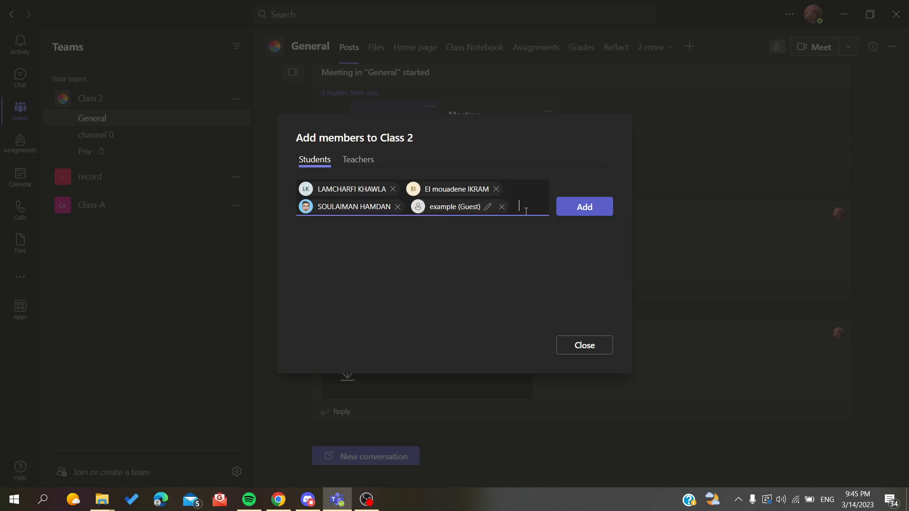
# Step: Clear the stray digits from the search and close the add-members dialog
pyautogui.write('01')
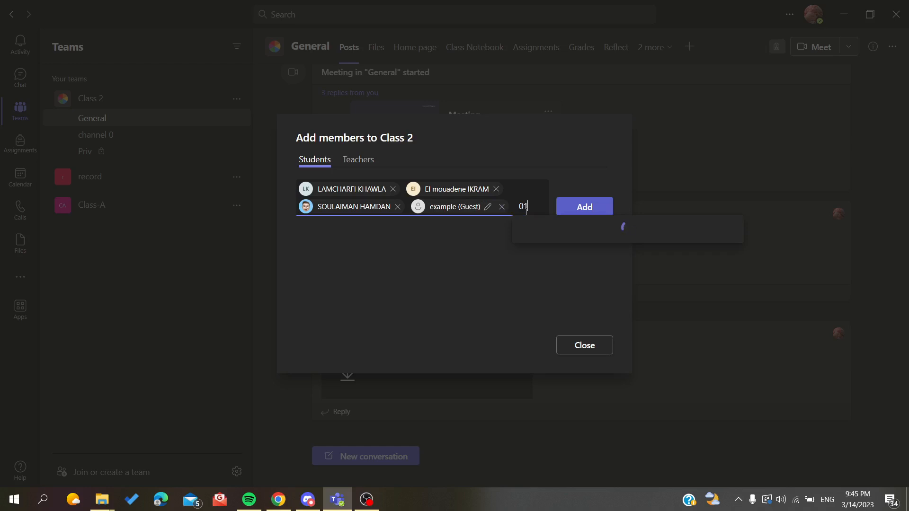
pyautogui.write('2366')
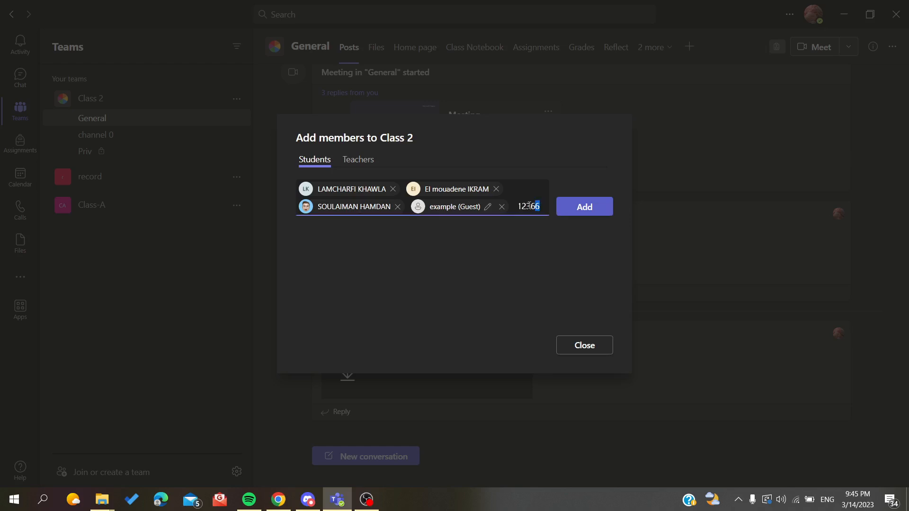
pyautogui.press('backspace')
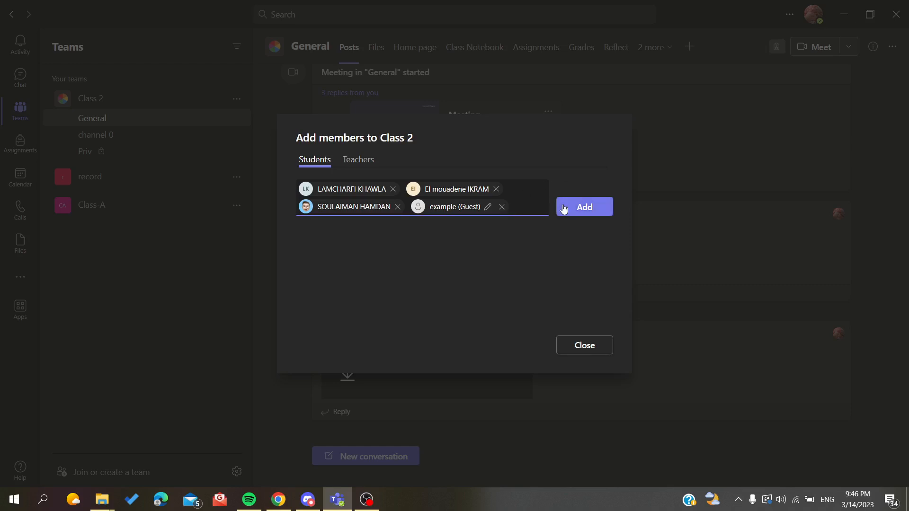
pyautogui.moveTo(571, 369)
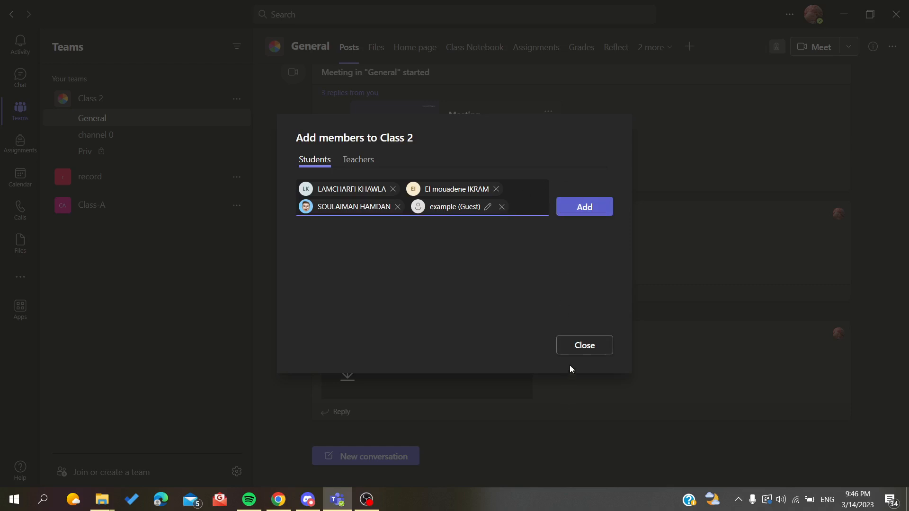
pyautogui.click(584, 345)
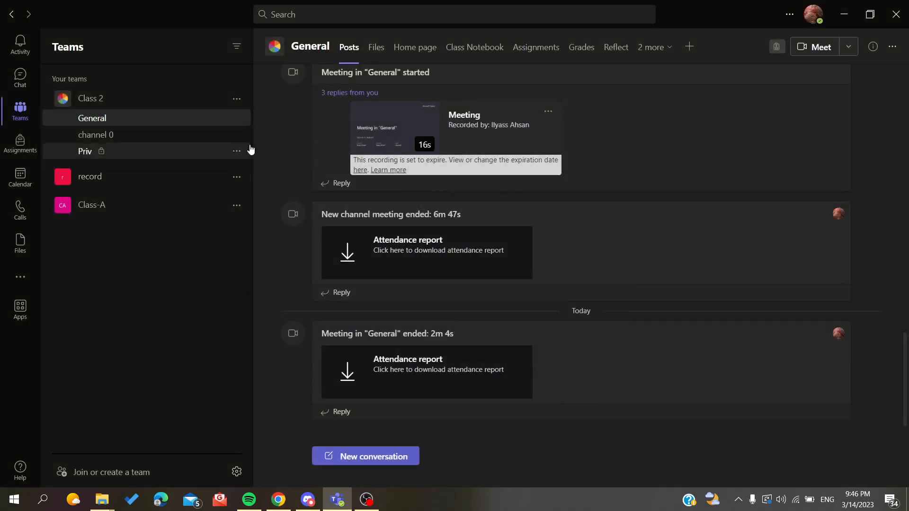
pyautogui.moveTo(311, 152)
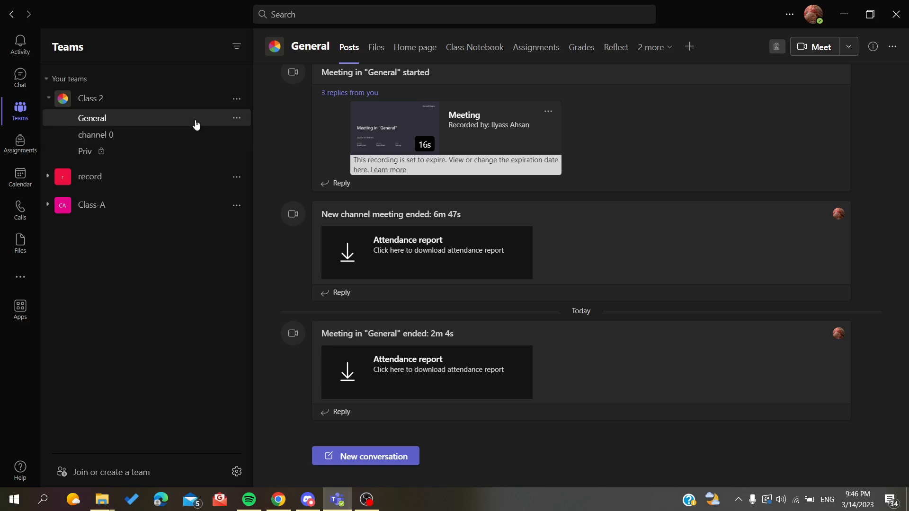
pyautogui.click(235, 118)
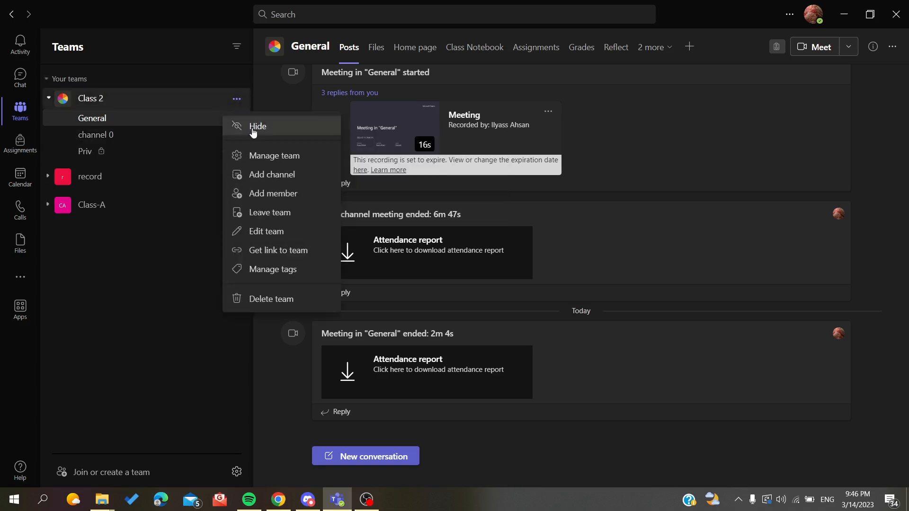
pyautogui.moveTo(220, 129)
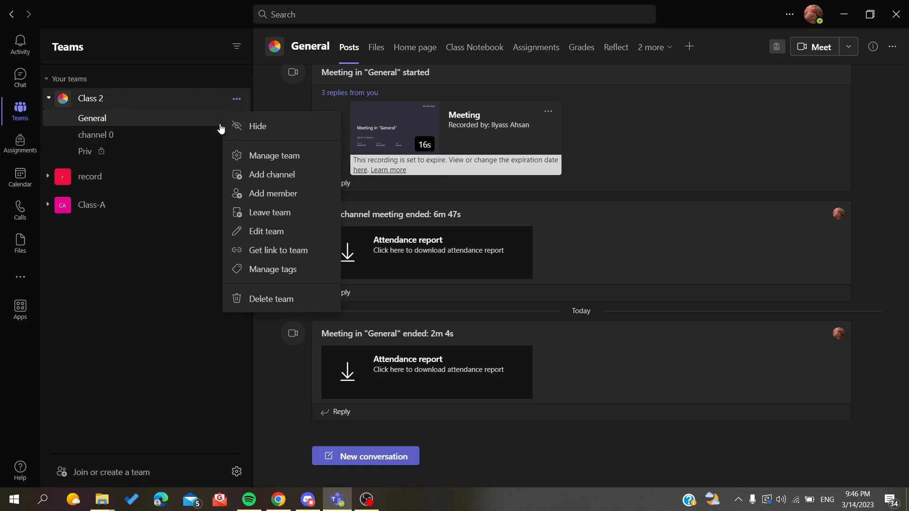
pyautogui.moveTo(283, 193)
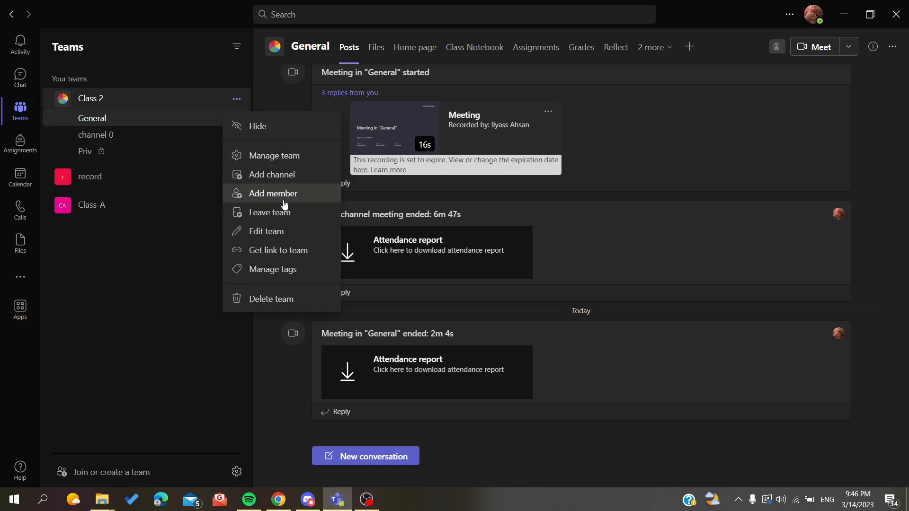
pyautogui.click(273, 193)
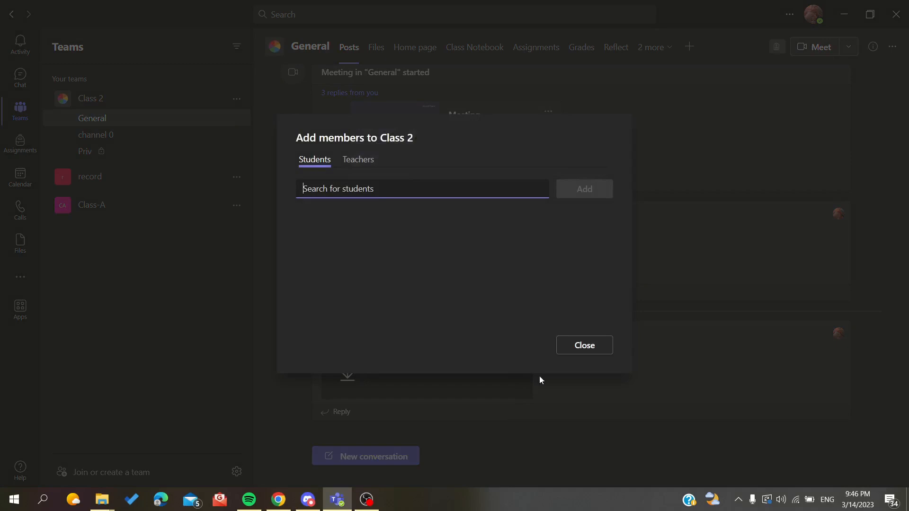
pyautogui.click(583, 345)
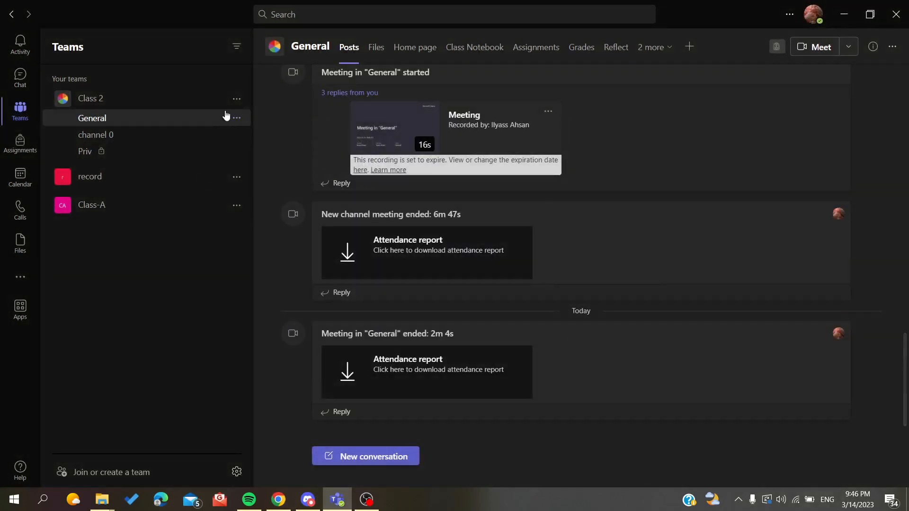